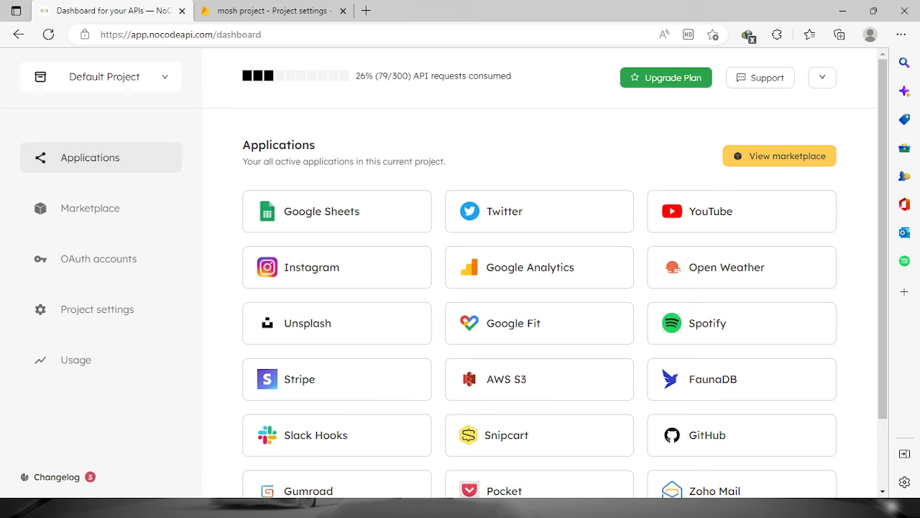
mouse_move(460, 365)
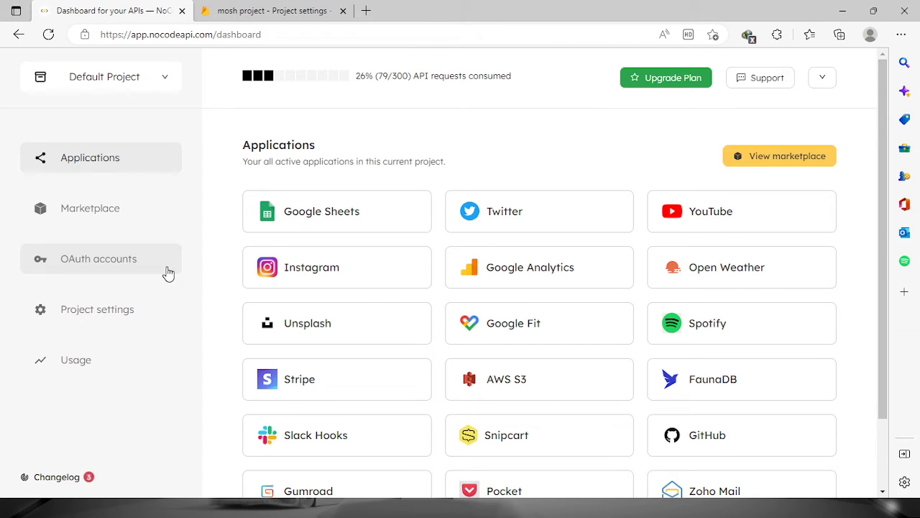
- Search the marketplace for 'fireb' and open the Firebase Admin API page
click(90, 208)
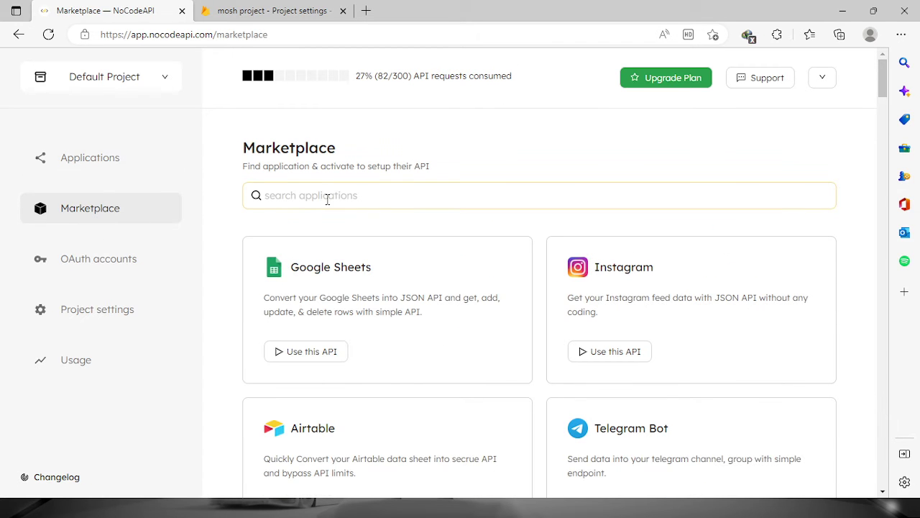
text(fire)
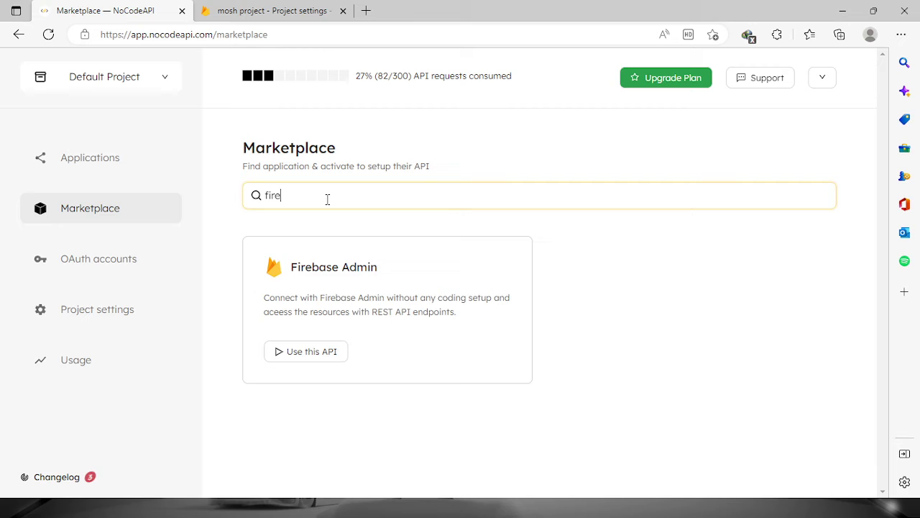
text(b)
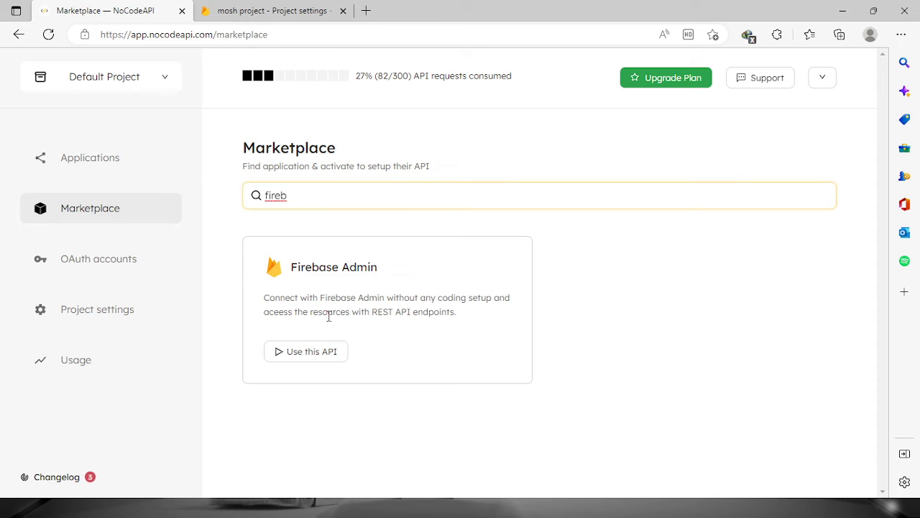
click(305, 351)
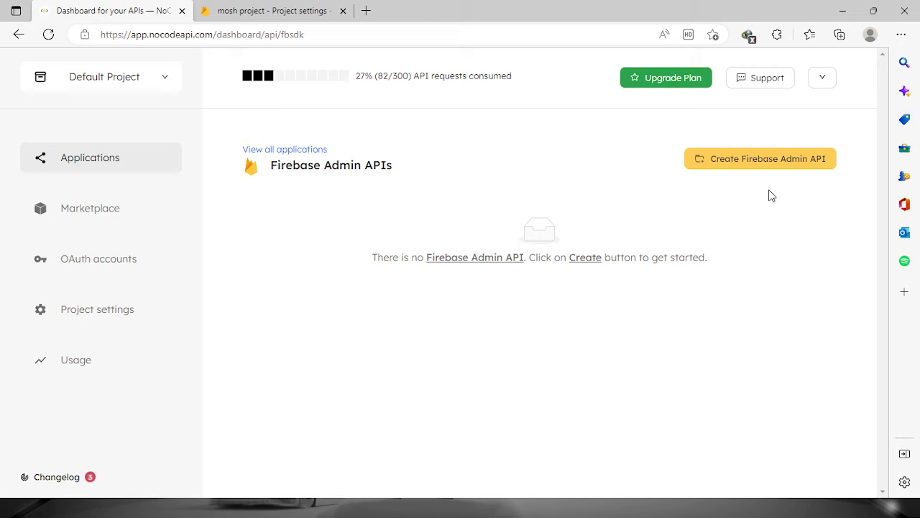
mouse_move(765, 202)
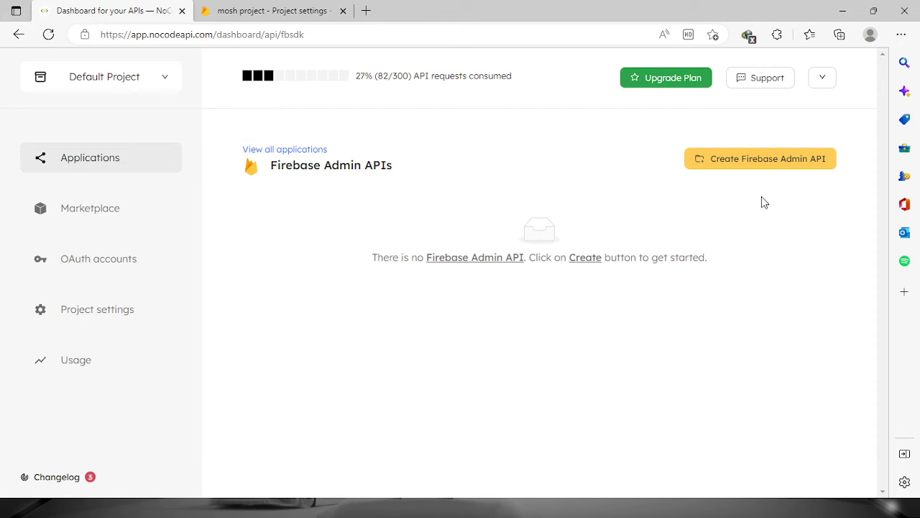
- Start a new Firebase Admin API and enter 'firebase' as its name
click(760, 158)
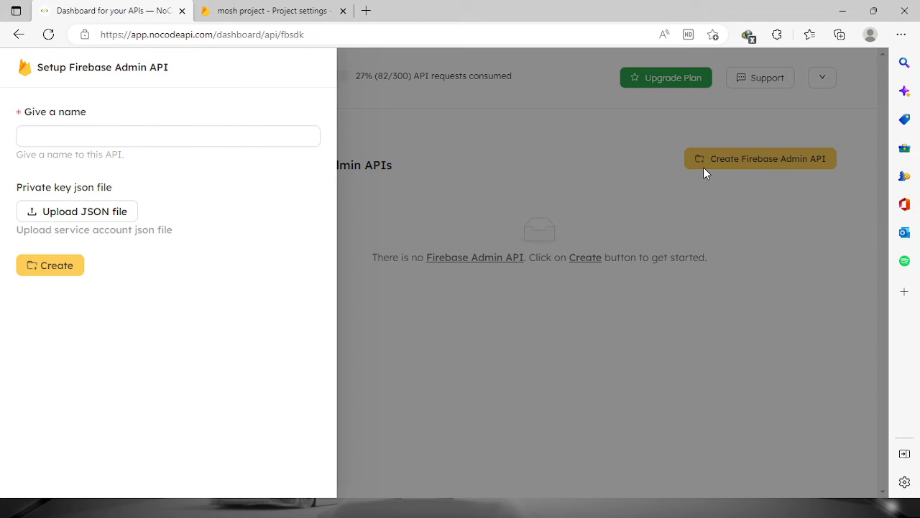
click(167, 136)
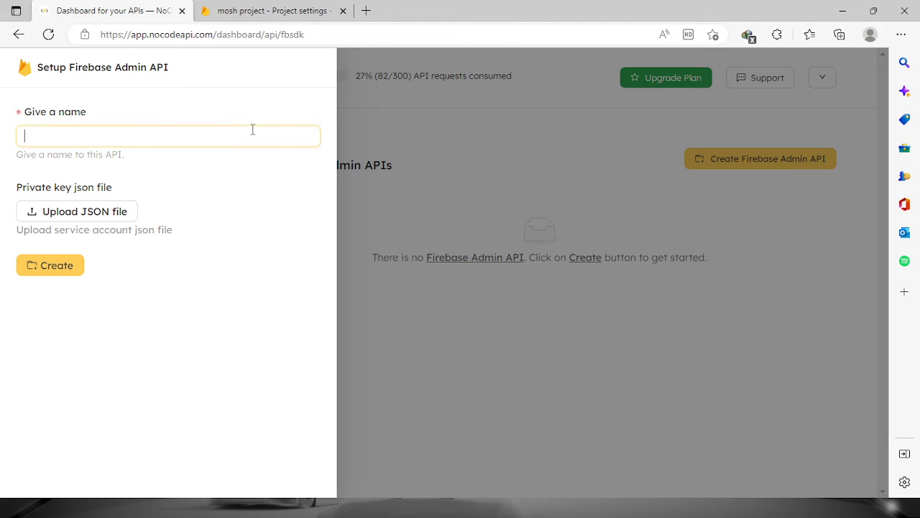
text(firebase)
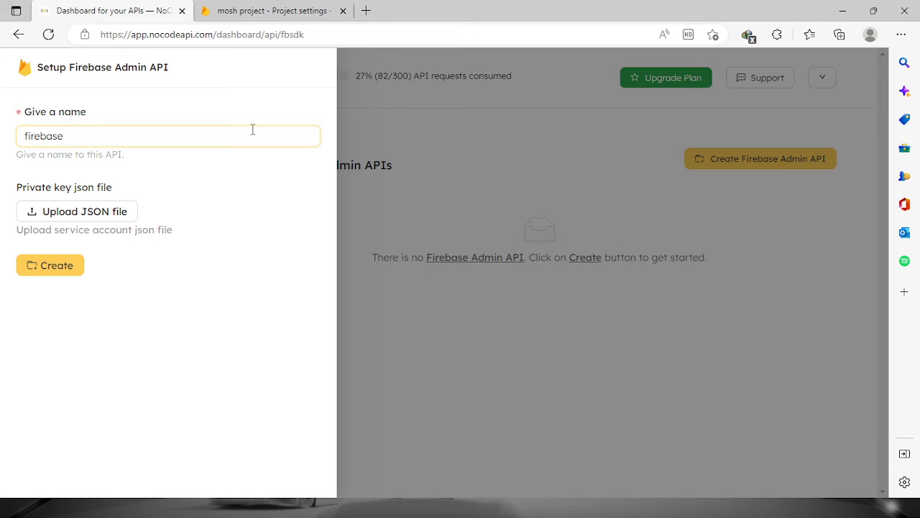
mouse_move(133, 204)
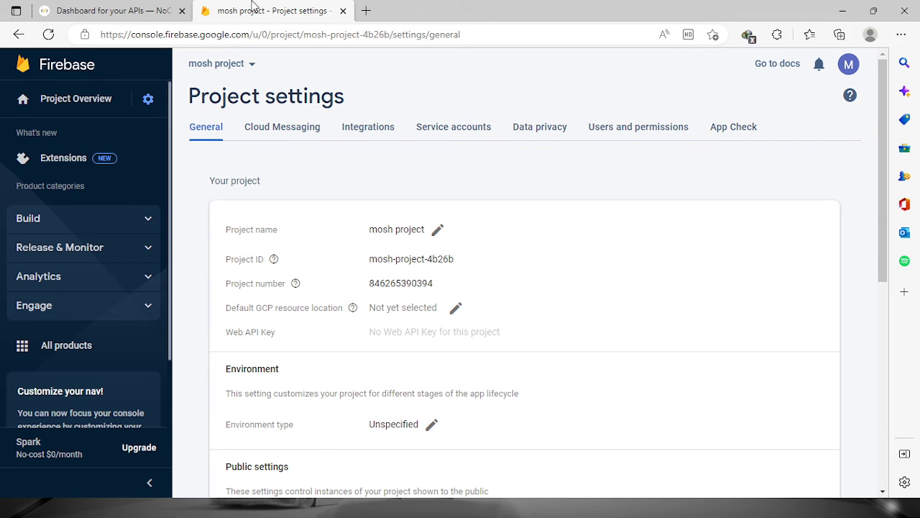
- Generate and download a new Admin SDK private key from the Service accounts settings
click(148, 98)
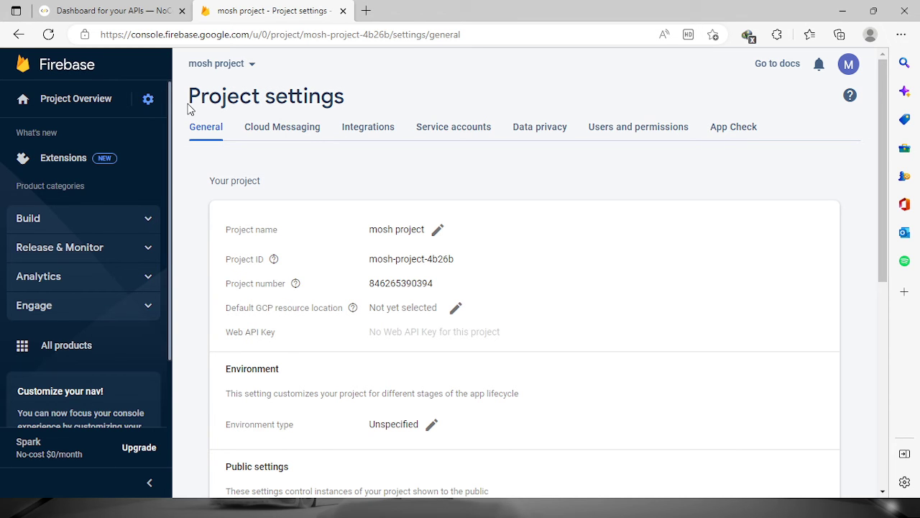
mouse_move(460, 169)
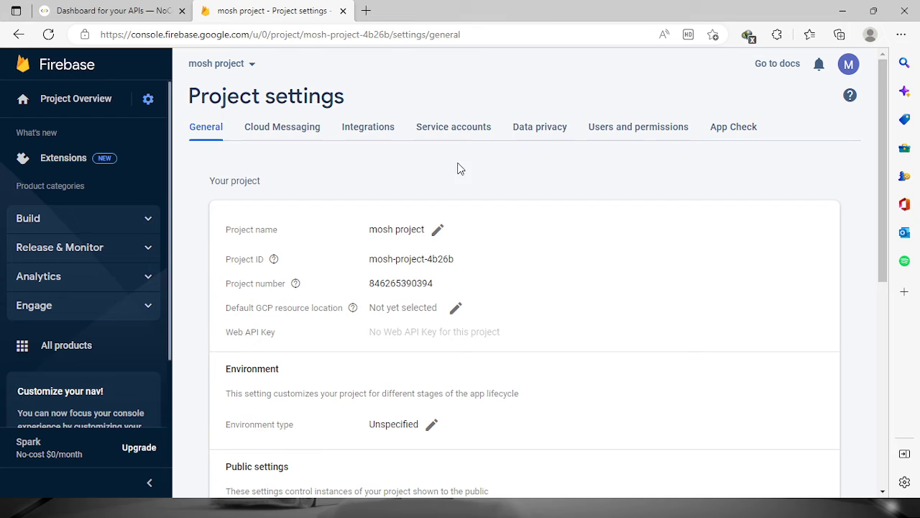
click(453, 127)
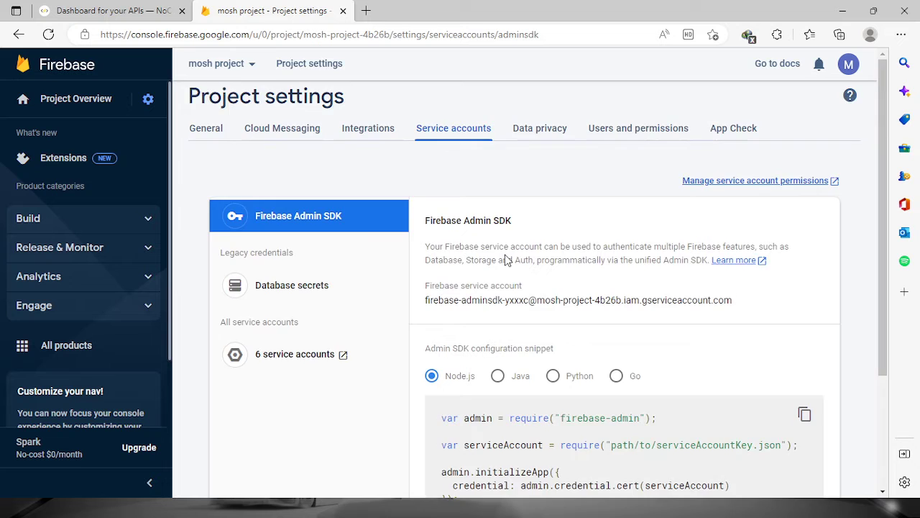
scroll(down, 3)
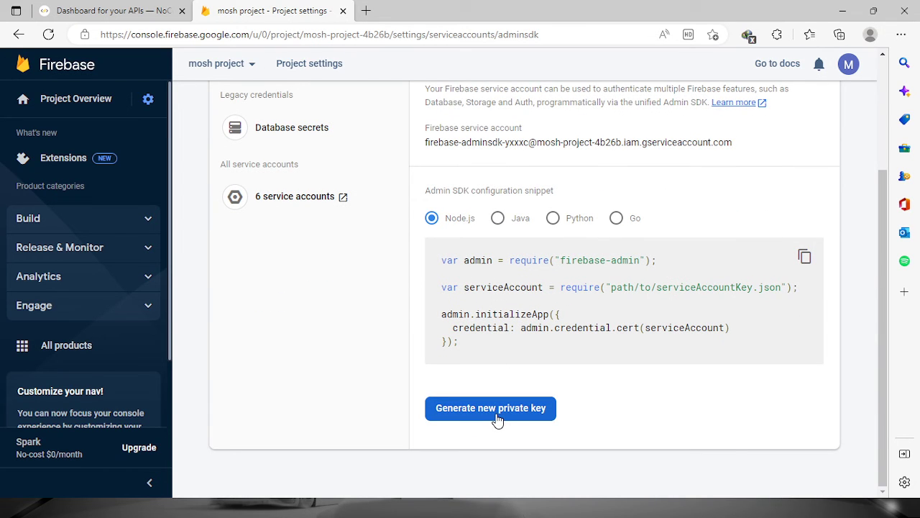
click(490, 408)
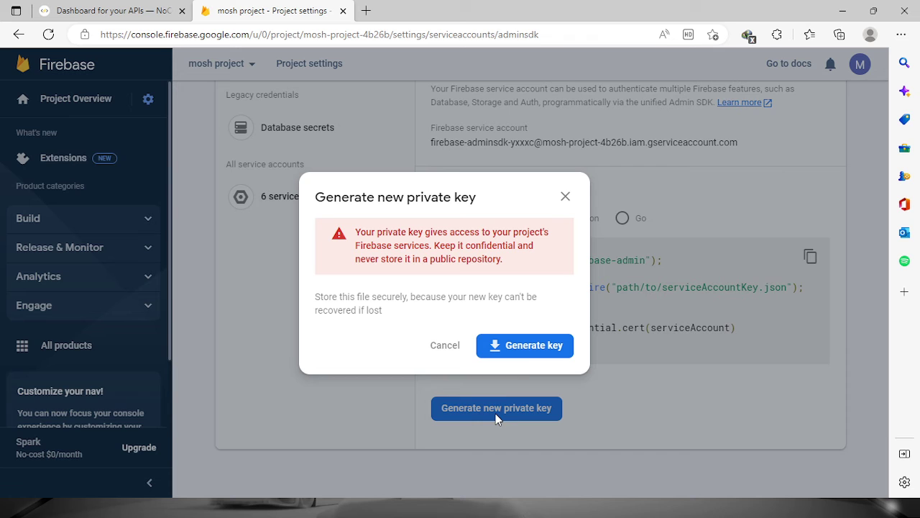
click(524, 345)
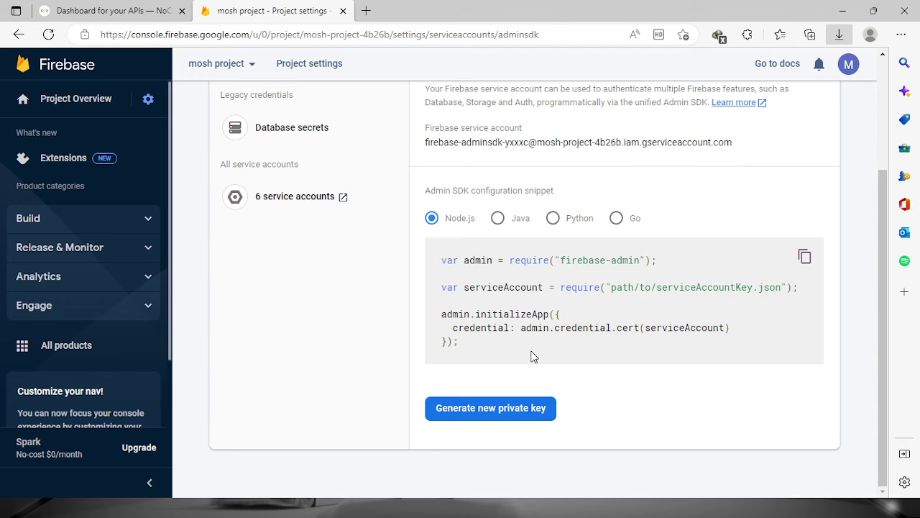
mouse_move(814, 100)
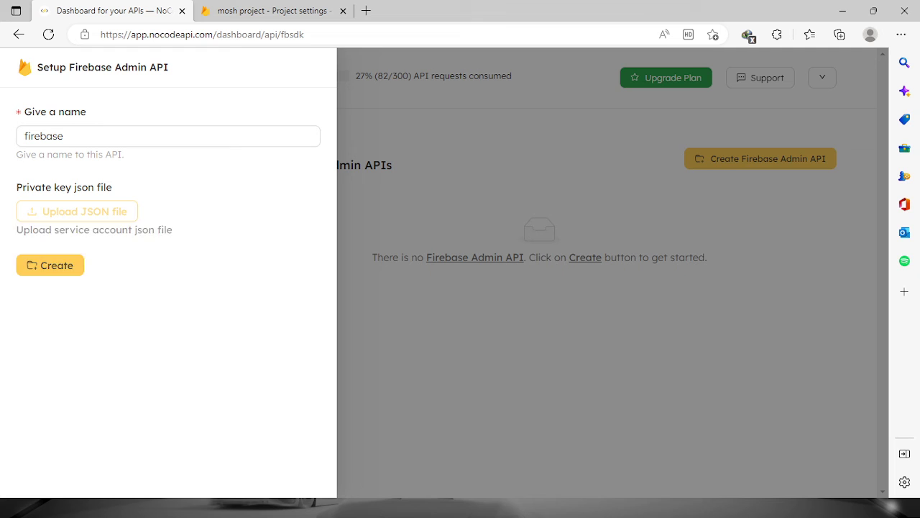
- Upload the downloaded service-account JSON key and create the firebase API
click(76, 211)
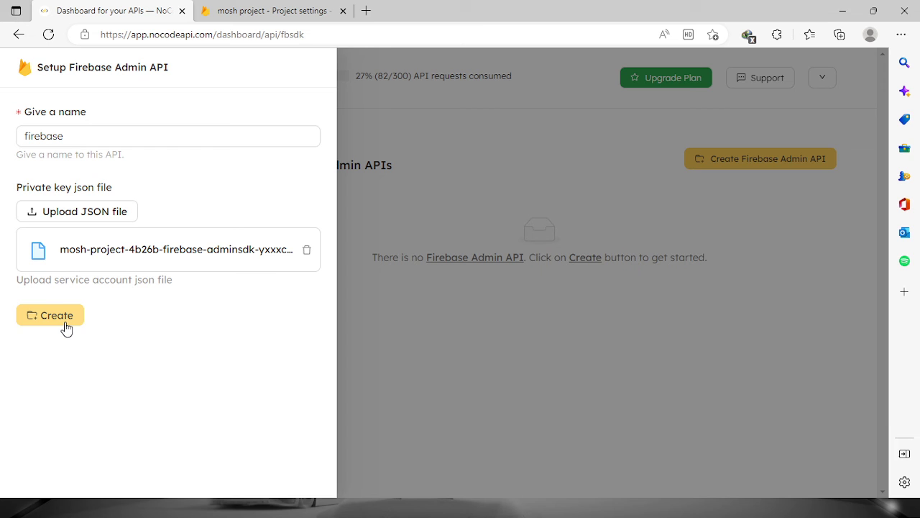
click(51, 315)
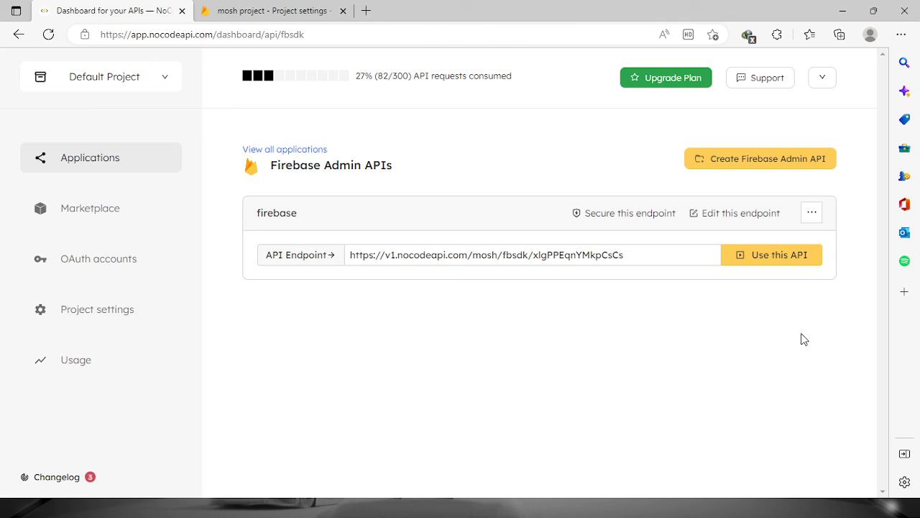
- In the playground, view the User by uid, User by email, List Documents and List all users endpoints
click(771, 254)
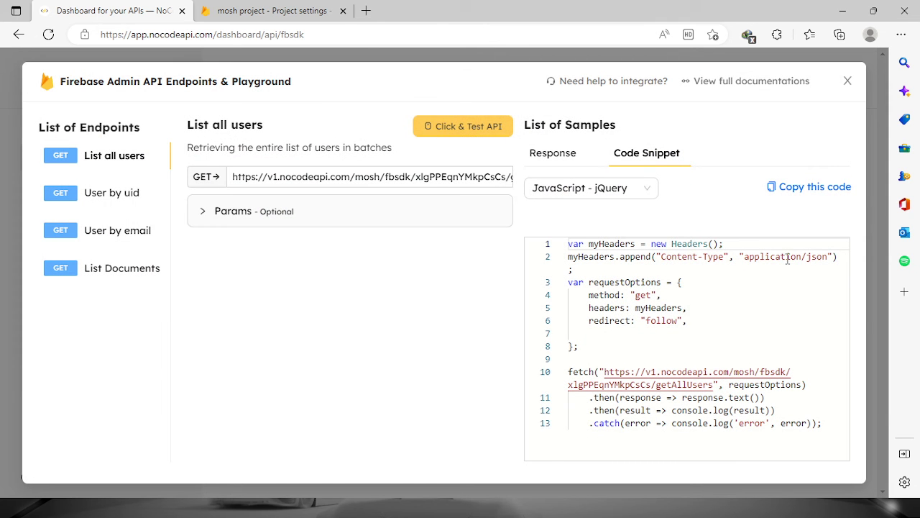
mouse_move(123, 178)
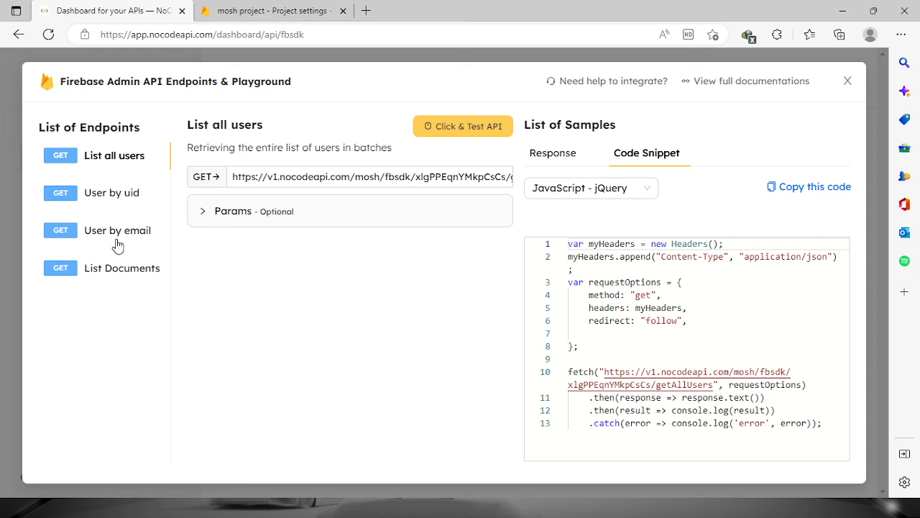
mouse_move(116, 283)
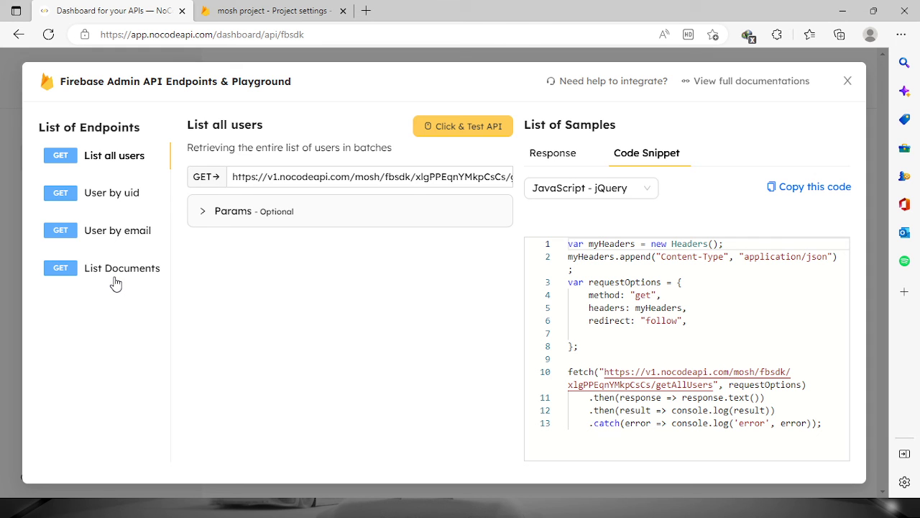
mouse_move(119, 200)
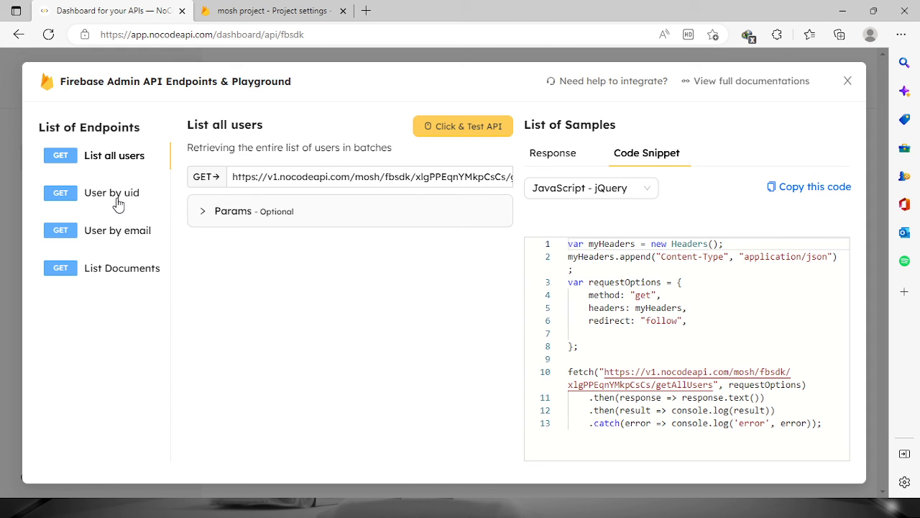
click(111, 192)
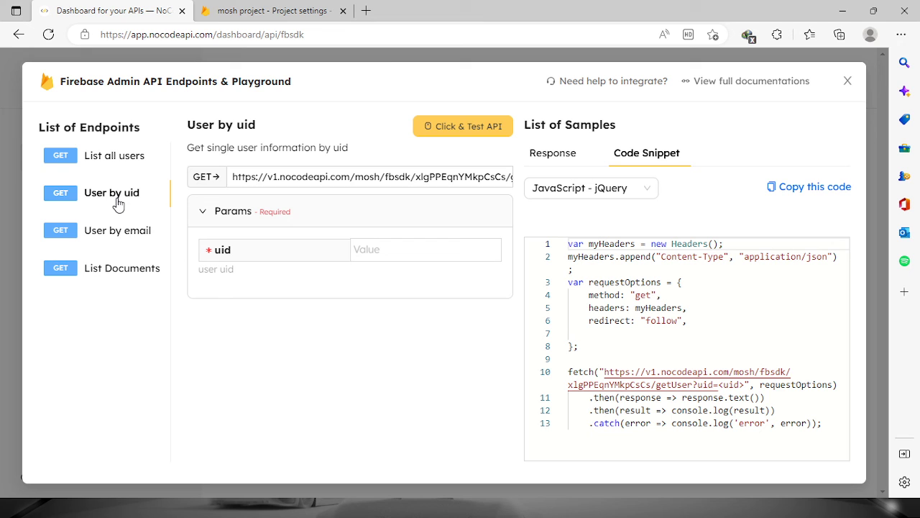
mouse_move(137, 229)
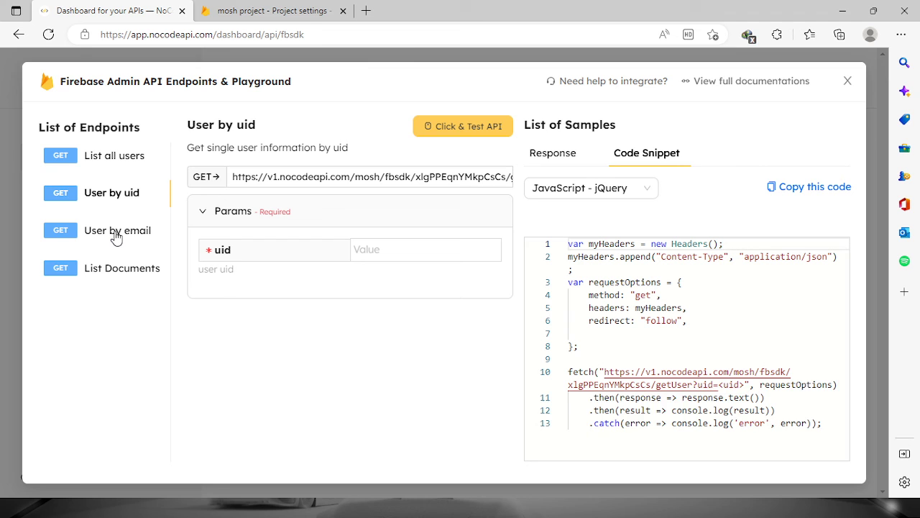
click(117, 230)
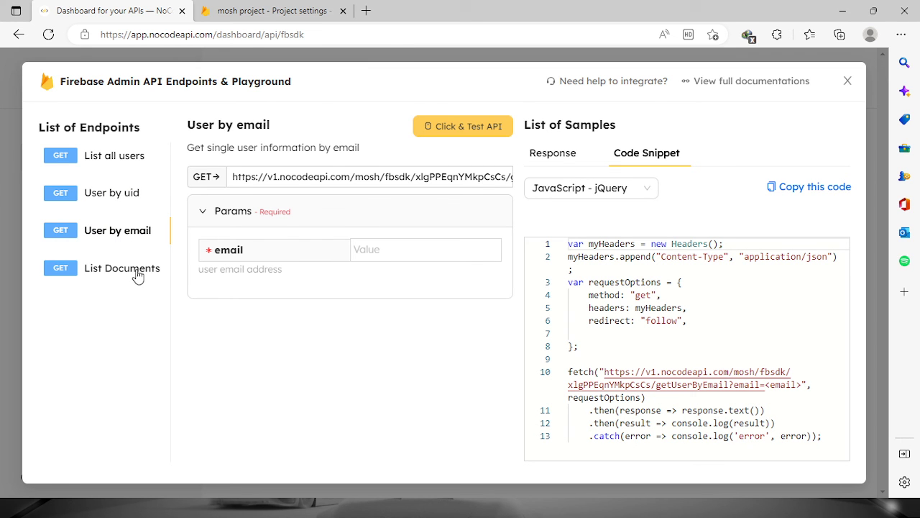
click(122, 267)
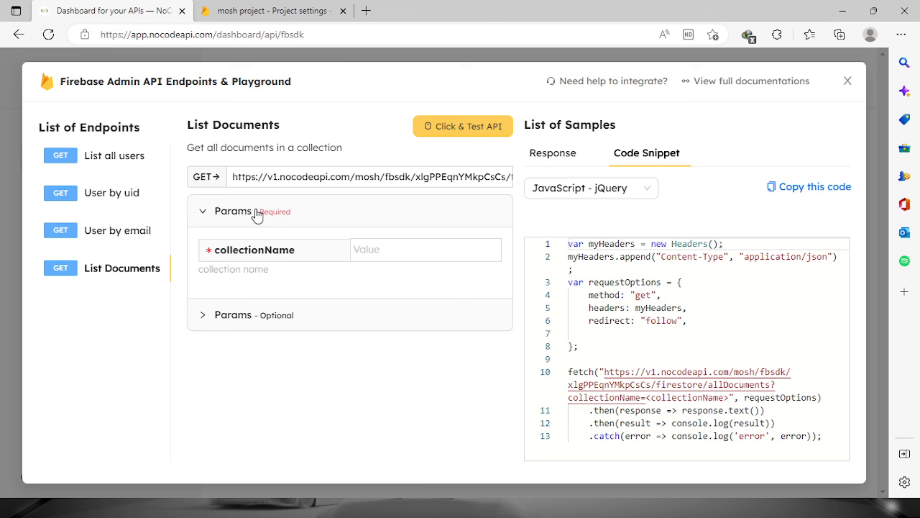
mouse_move(263, 227)
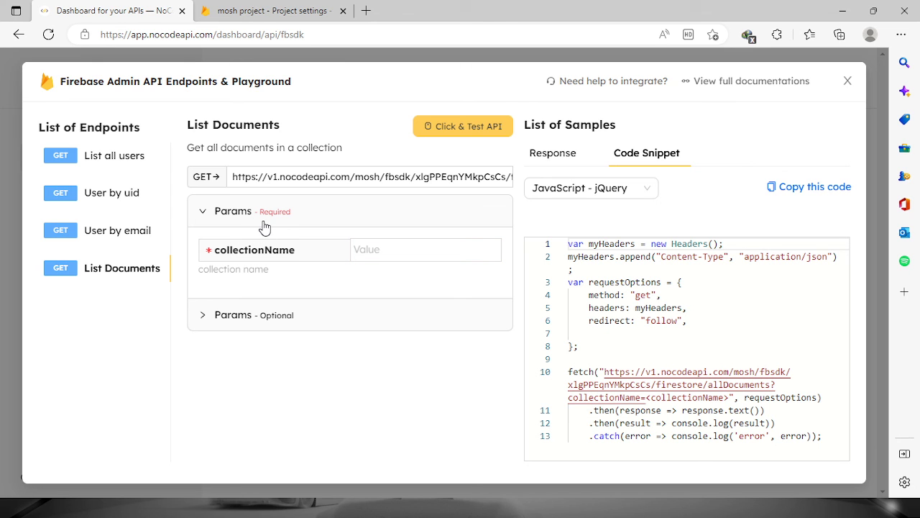
mouse_move(131, 196)
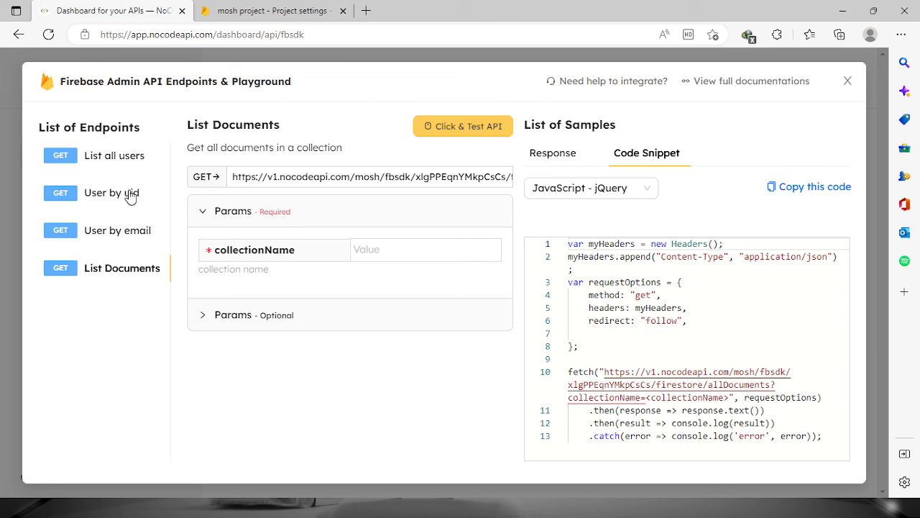
click(114, 155)
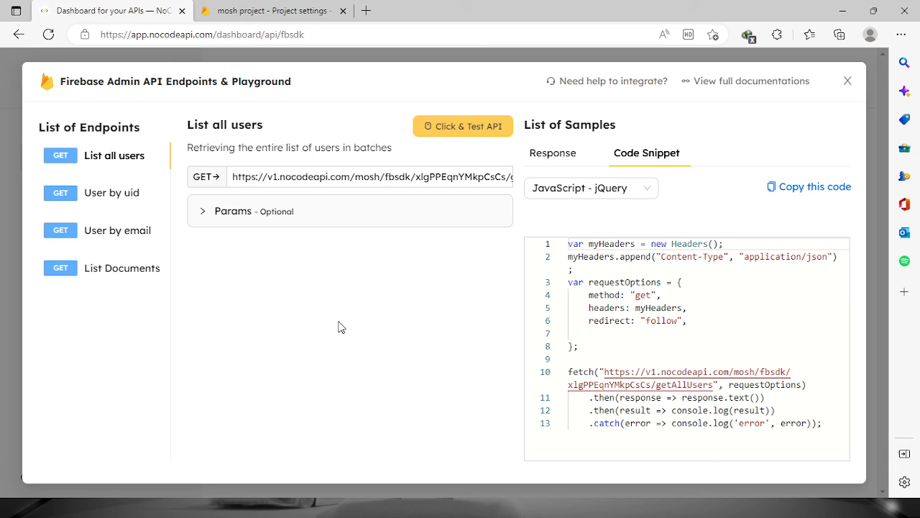